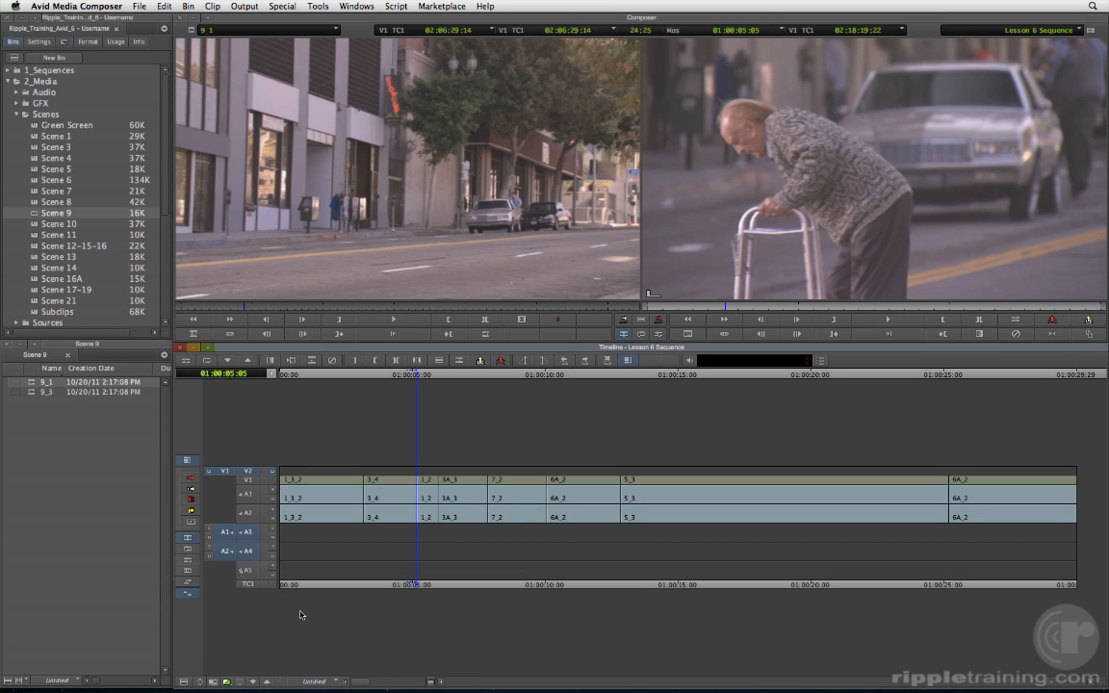
mouse_move(285, 627)
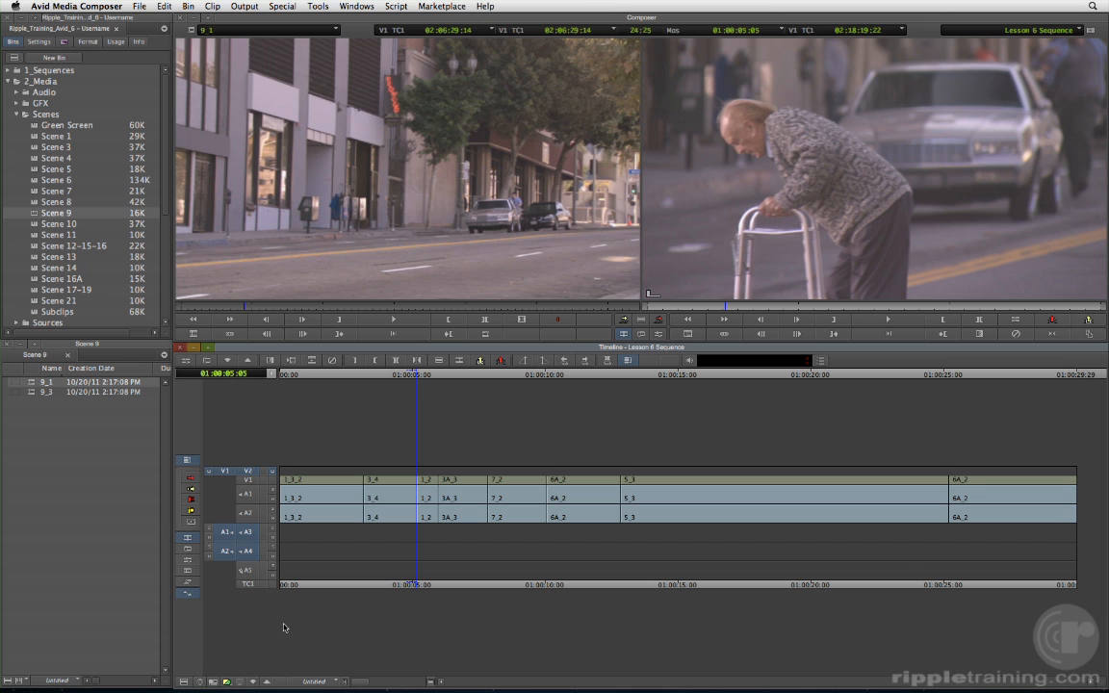
mouse_move(663, 631)
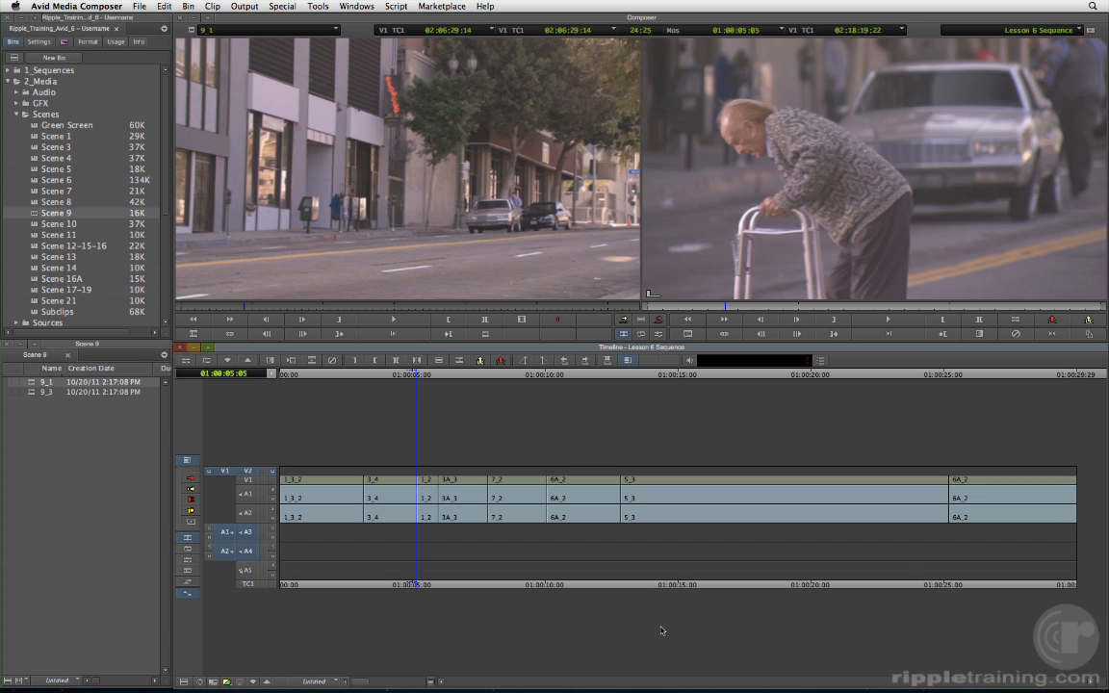
mouse_move(306, 620)
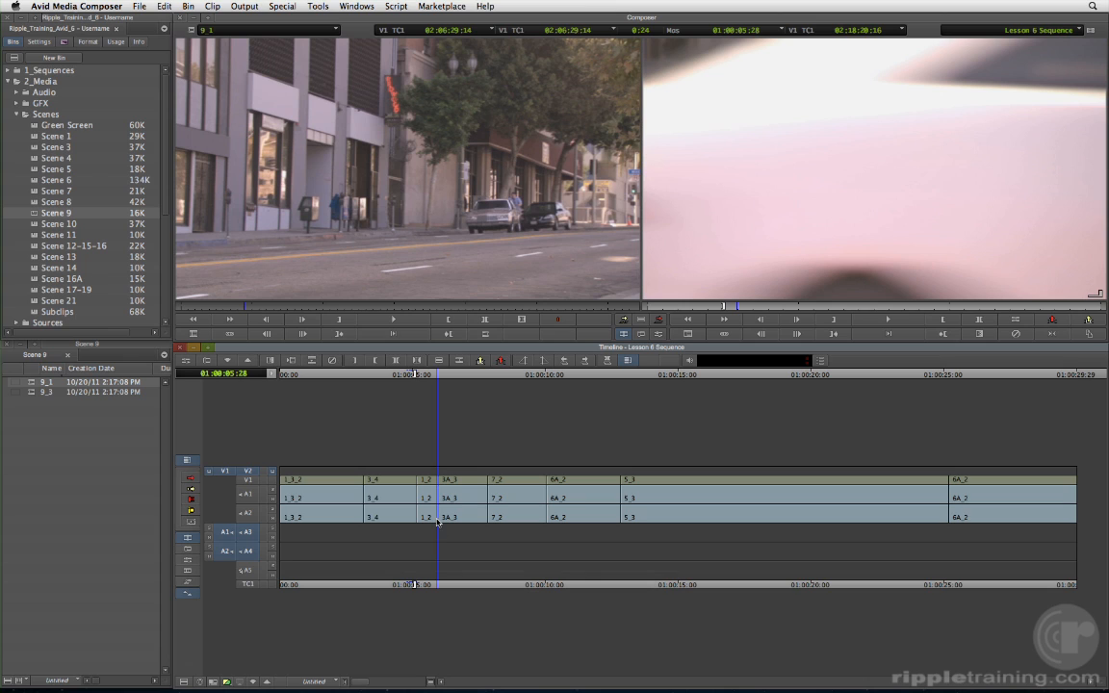
mouse_move(437, 541)
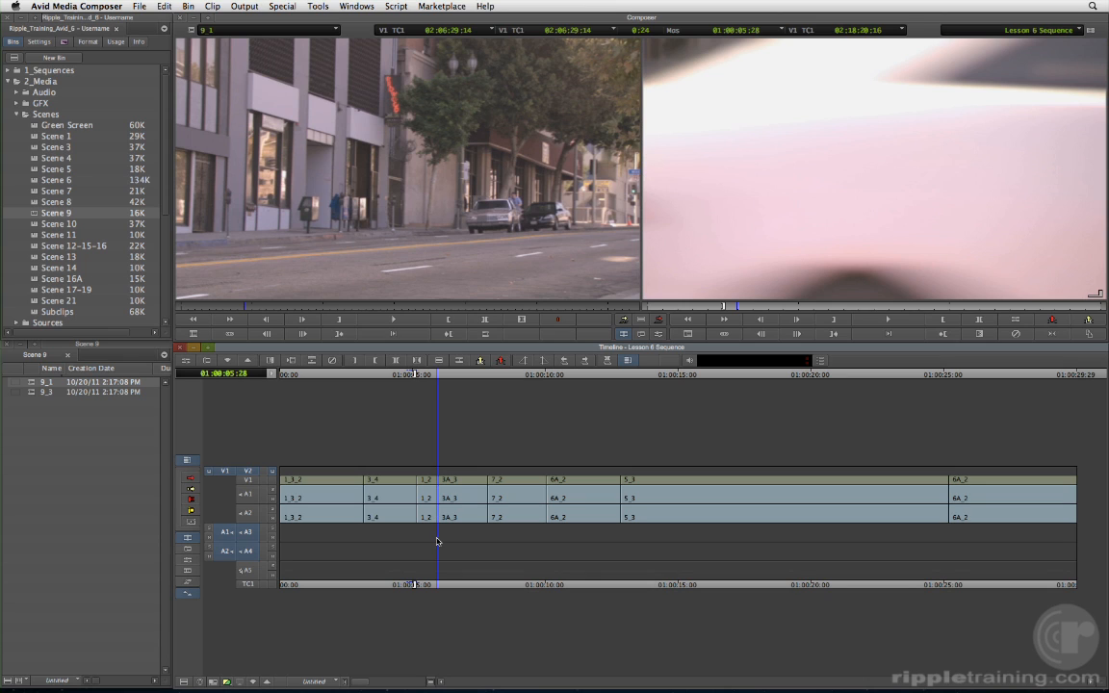
mouse_move(828, 438)
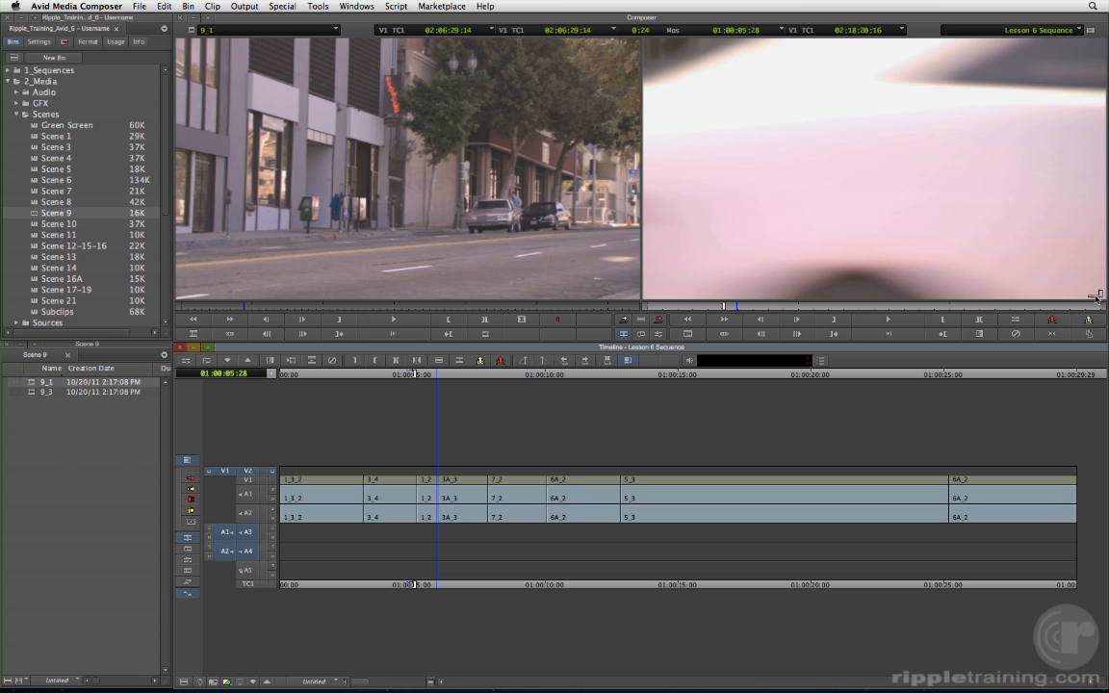
mouse_move(789, 443)
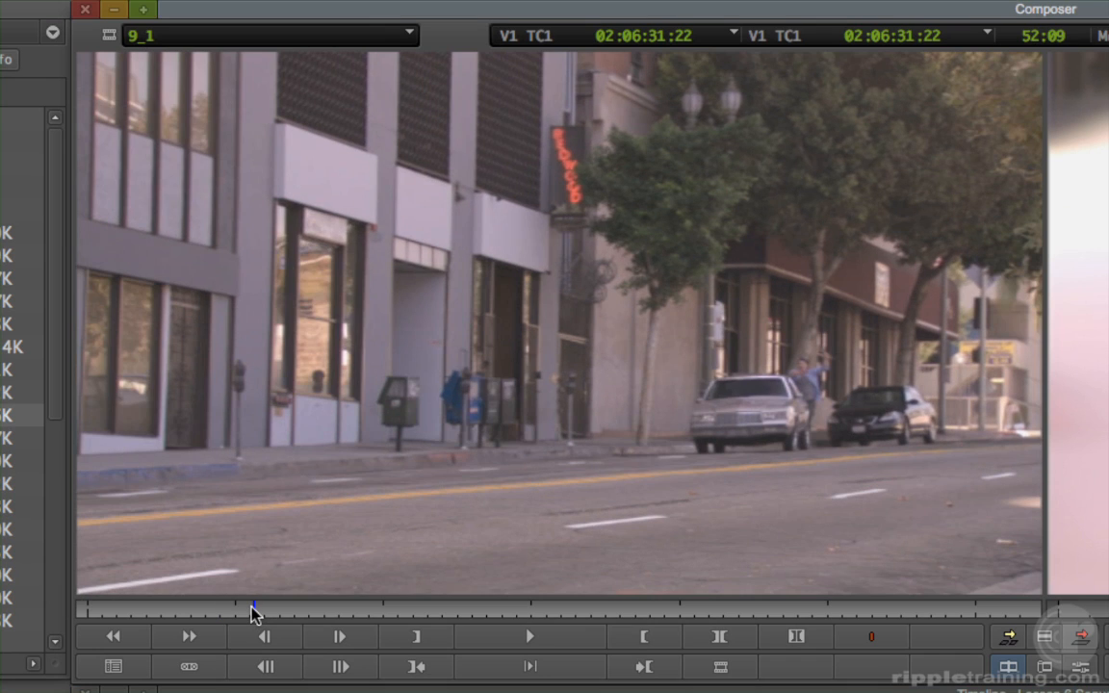
mouse_move(229, 616)
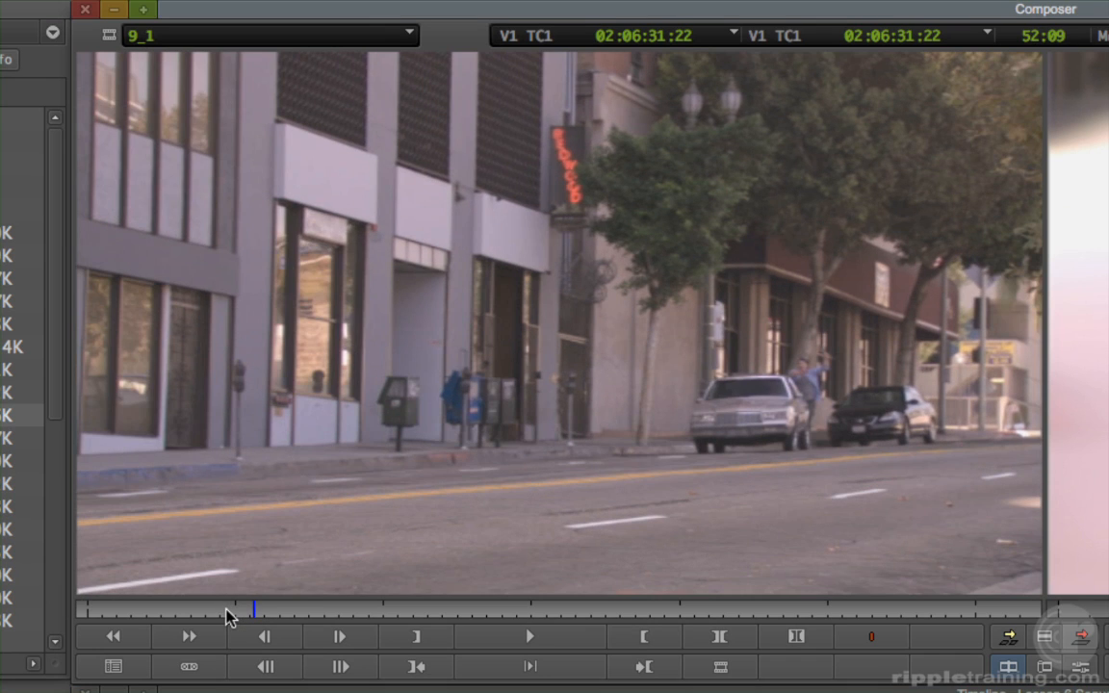
Play clip 9_1, stop just after the man waves by the car, and mark Out there
left_click(529, 635)
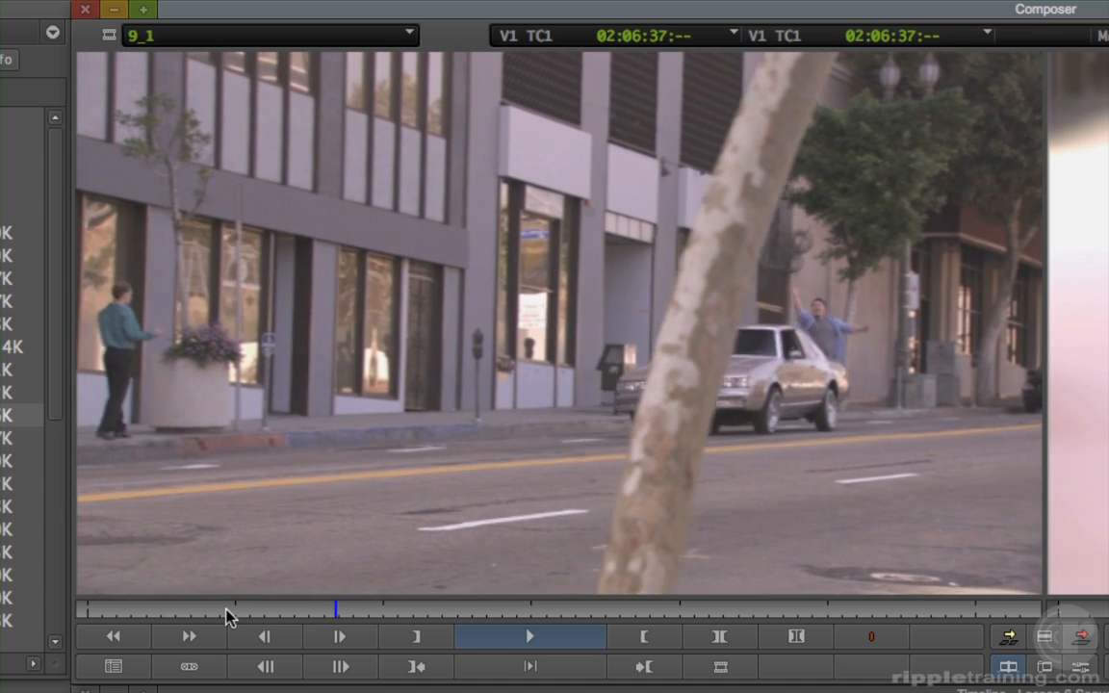
left_click(529, 635)
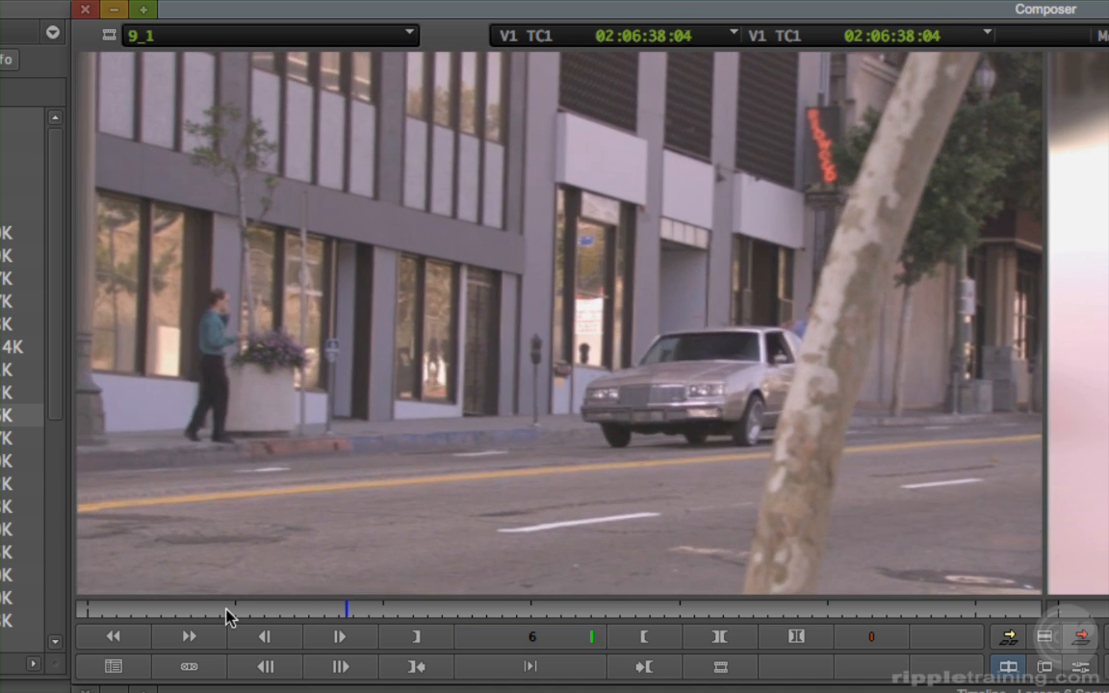
left_click(188, 636)
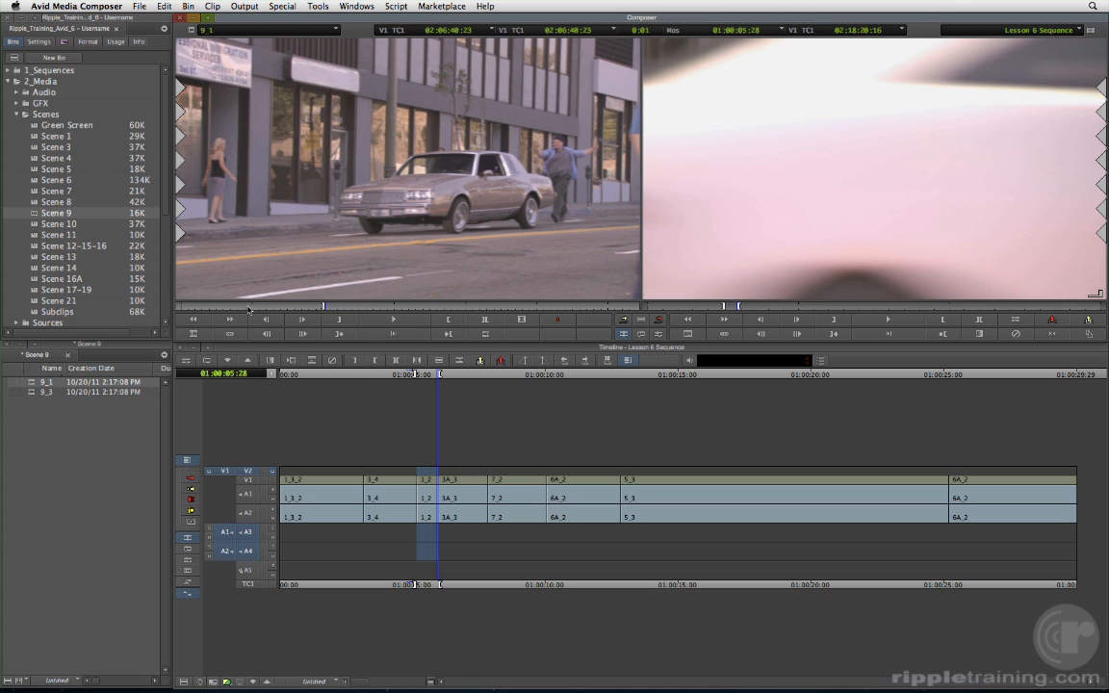
mouse_move(422, 298)
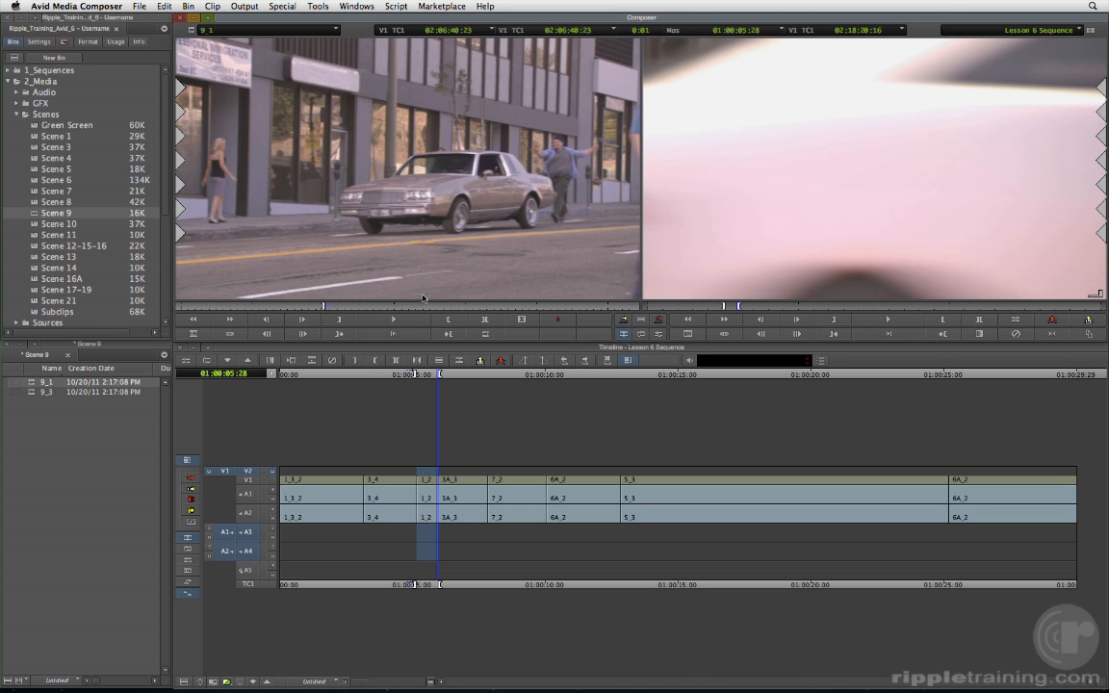
mouse_move(658, 320)
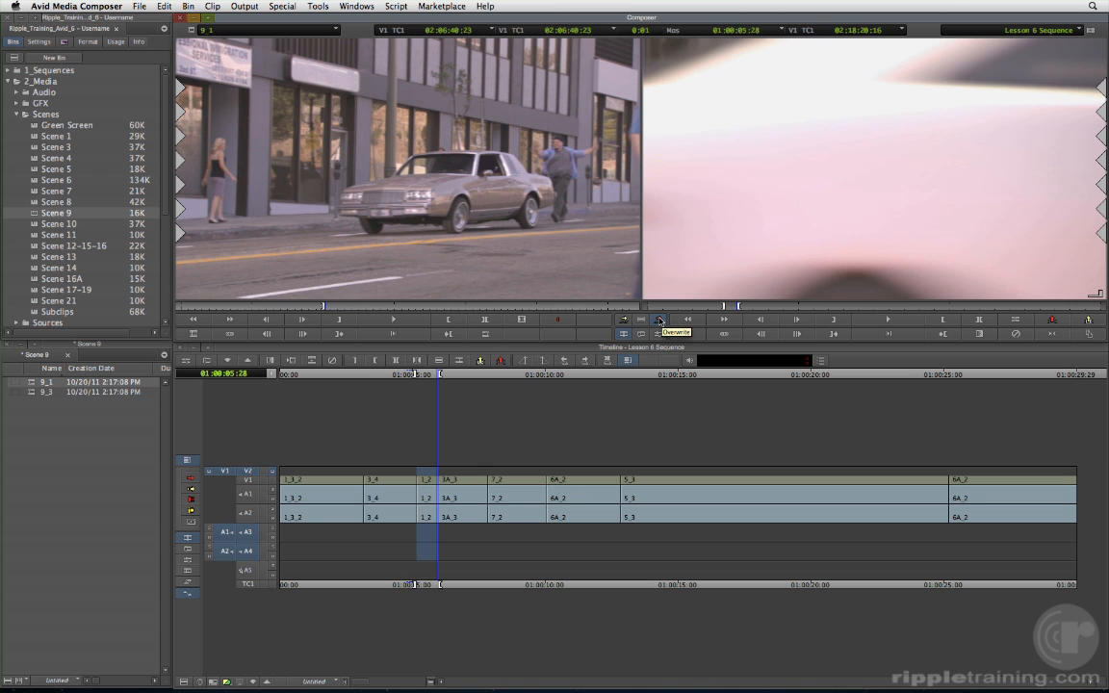
Overwrite the marked 9_1 street shot into the sequence on V2, A3 and A4 near 01:00:05
left_click(659, 335)
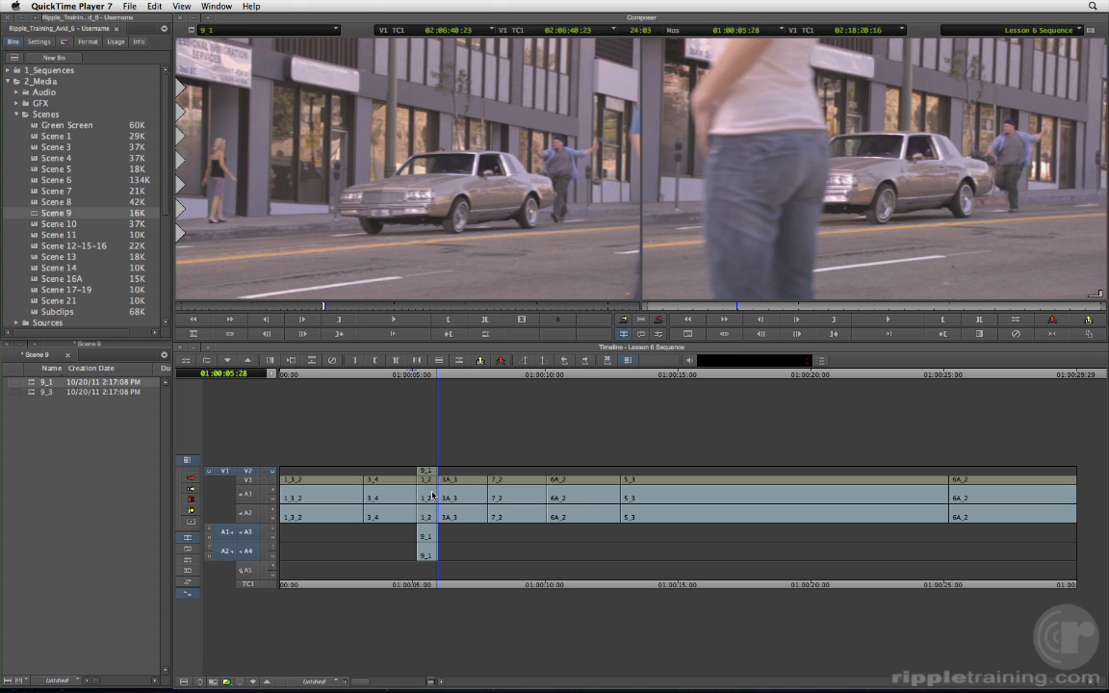
key("cmd+z")
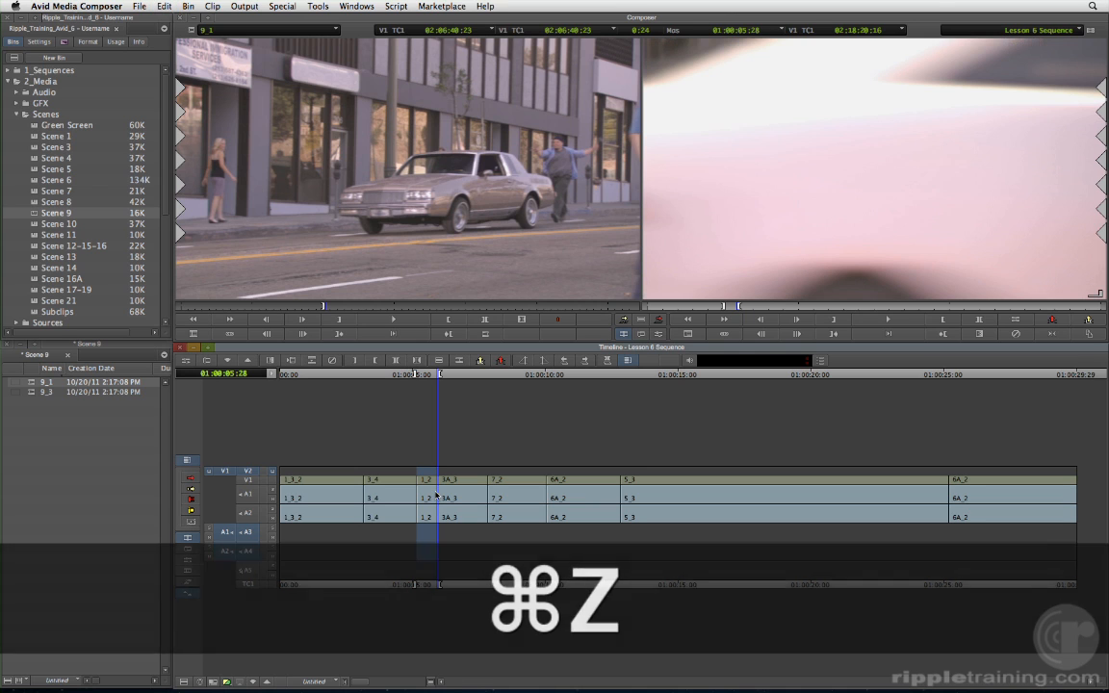
key("cmd+z")
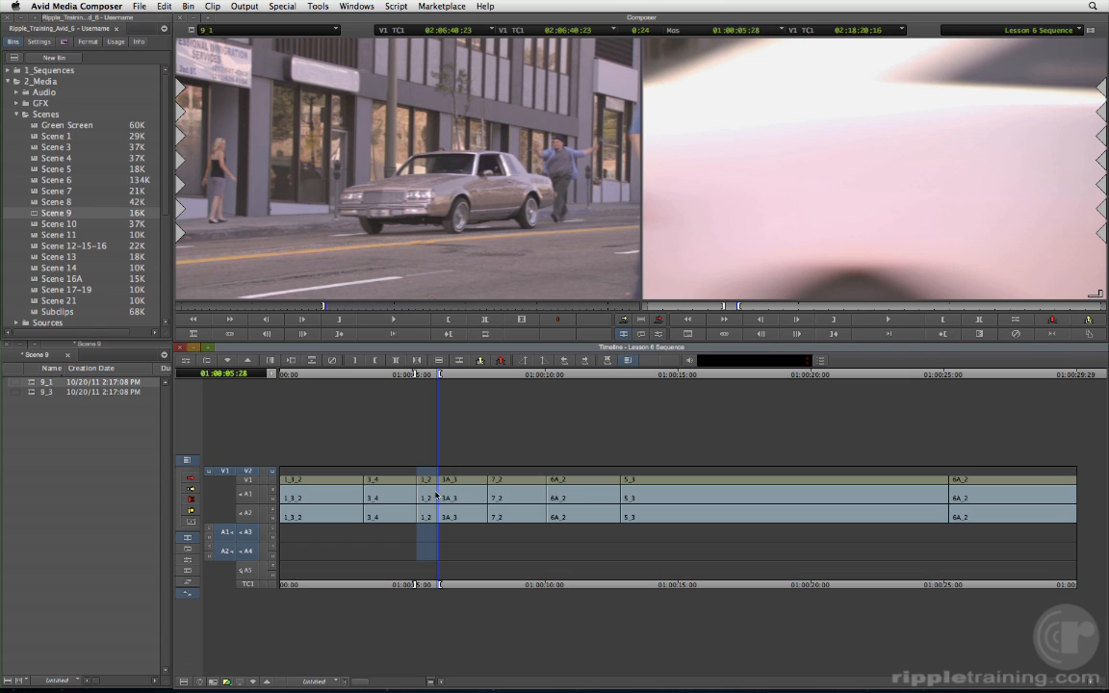
left_click(520, 319)
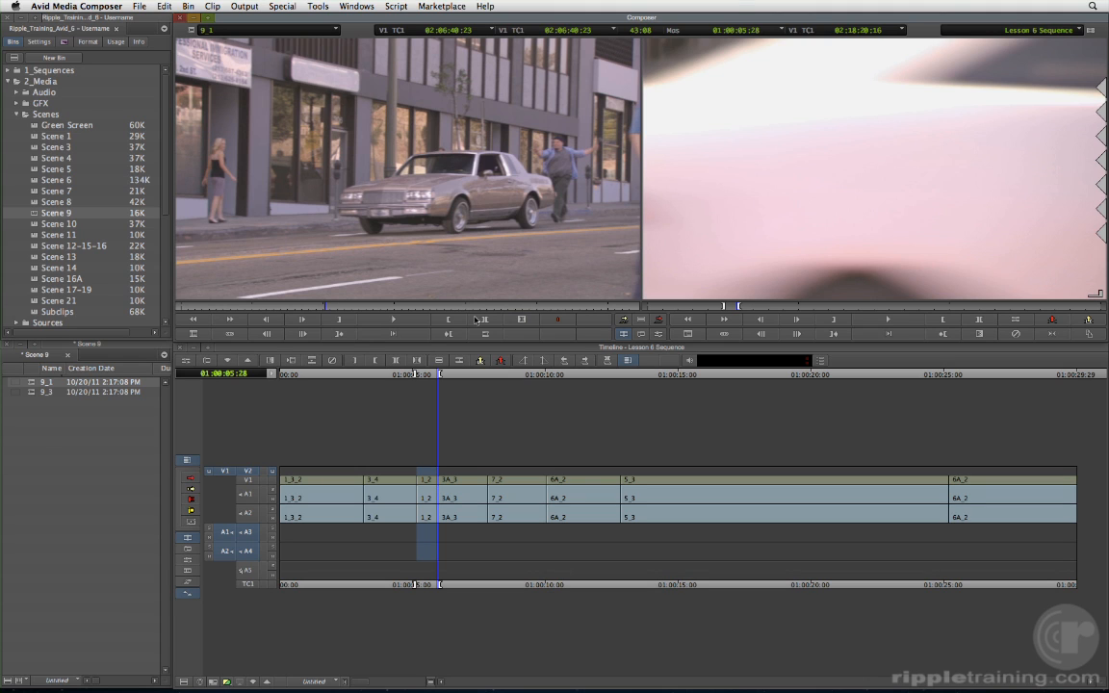
mouse_move(329, 315)
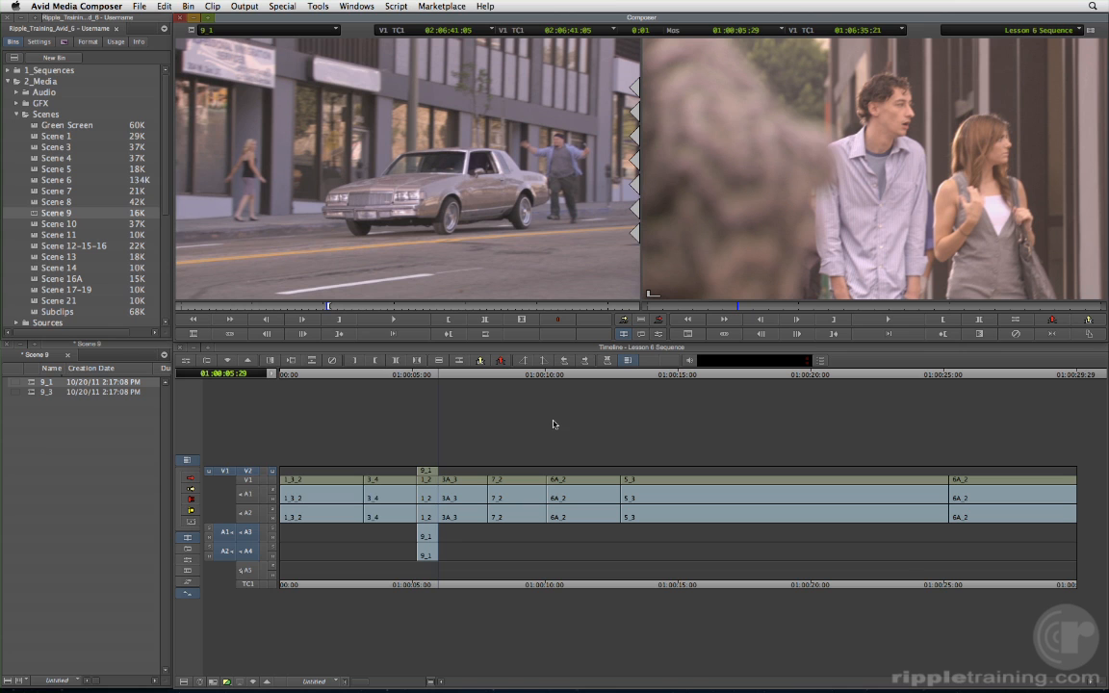
mouse_move(385, 492)
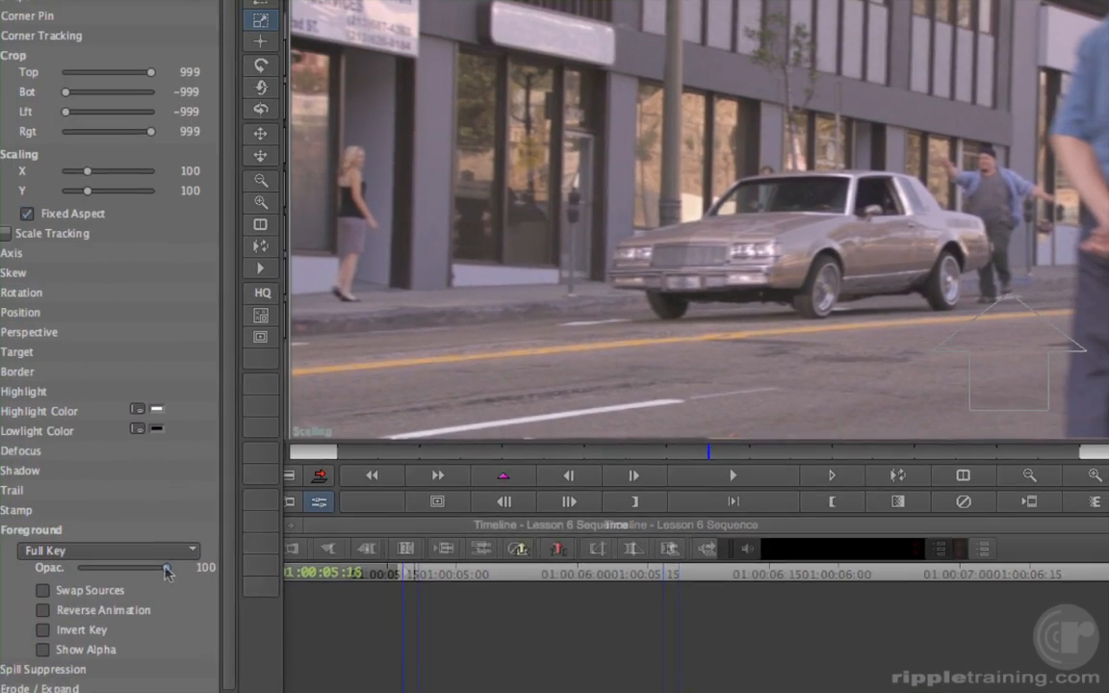
Lower the superimposed clip's Foreground Opacity from 100 to about 40
left_click_drag(169, 567, 162, 623)
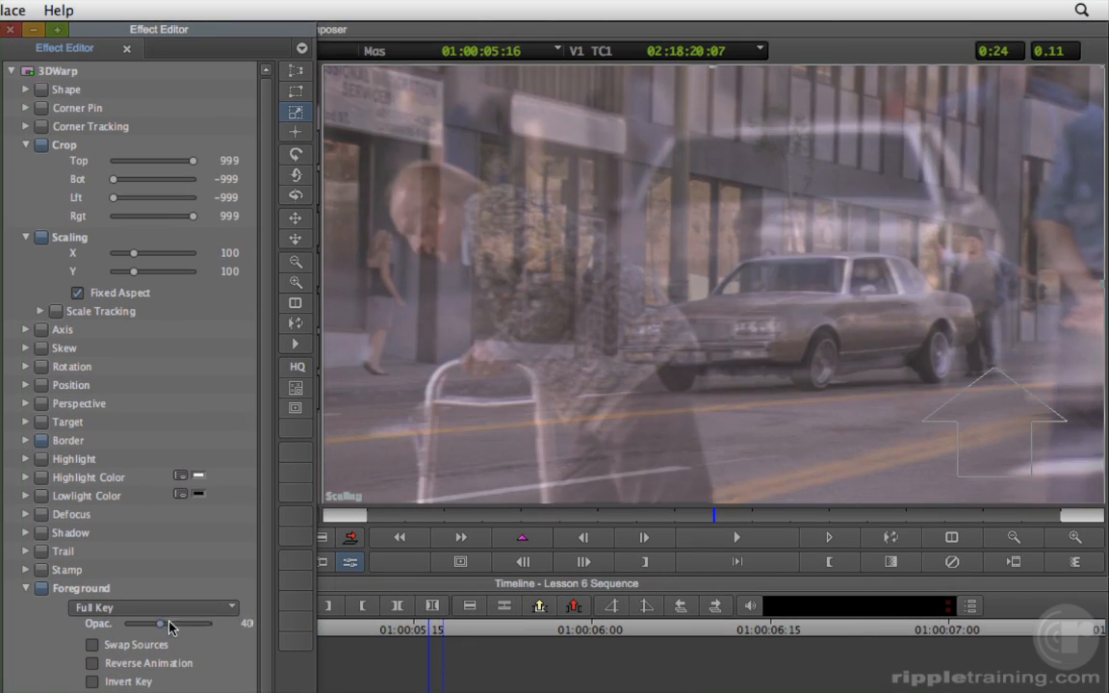
left_click_drag(133, 253, 127, 253)
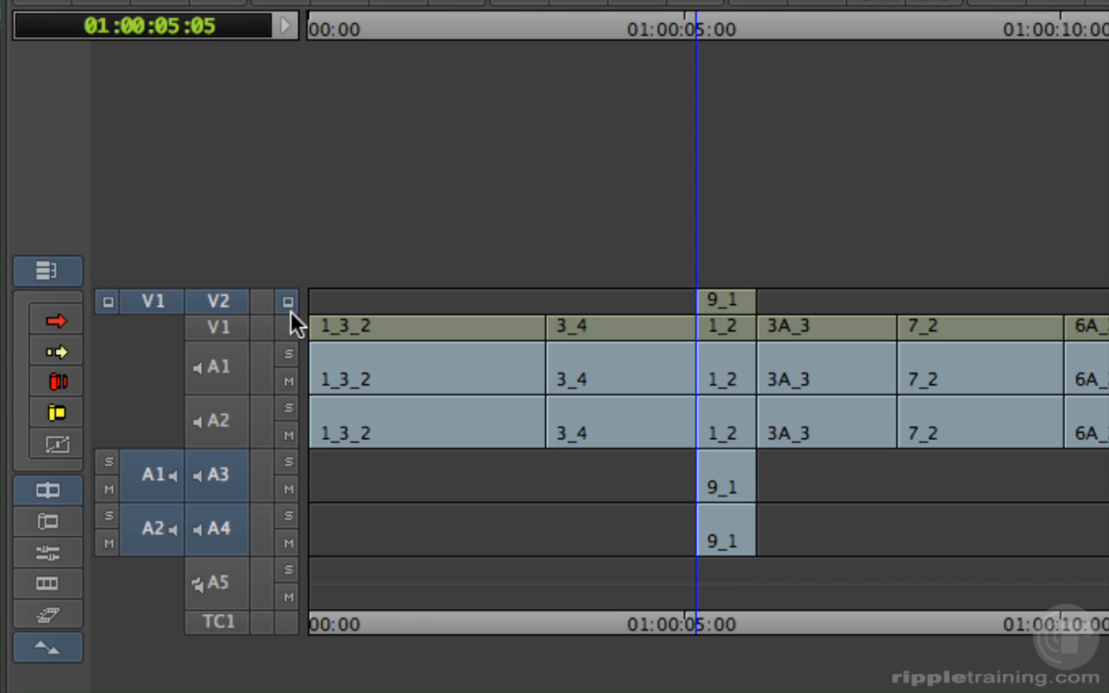
mouse_move(294, 624)
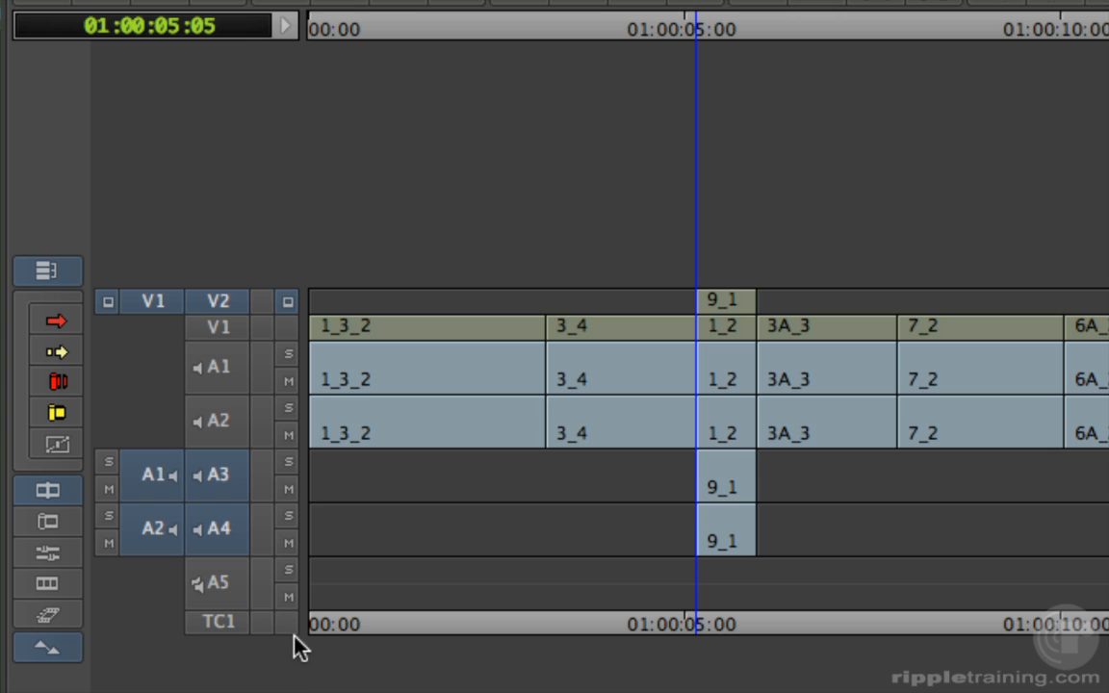
left_click(288, 382)
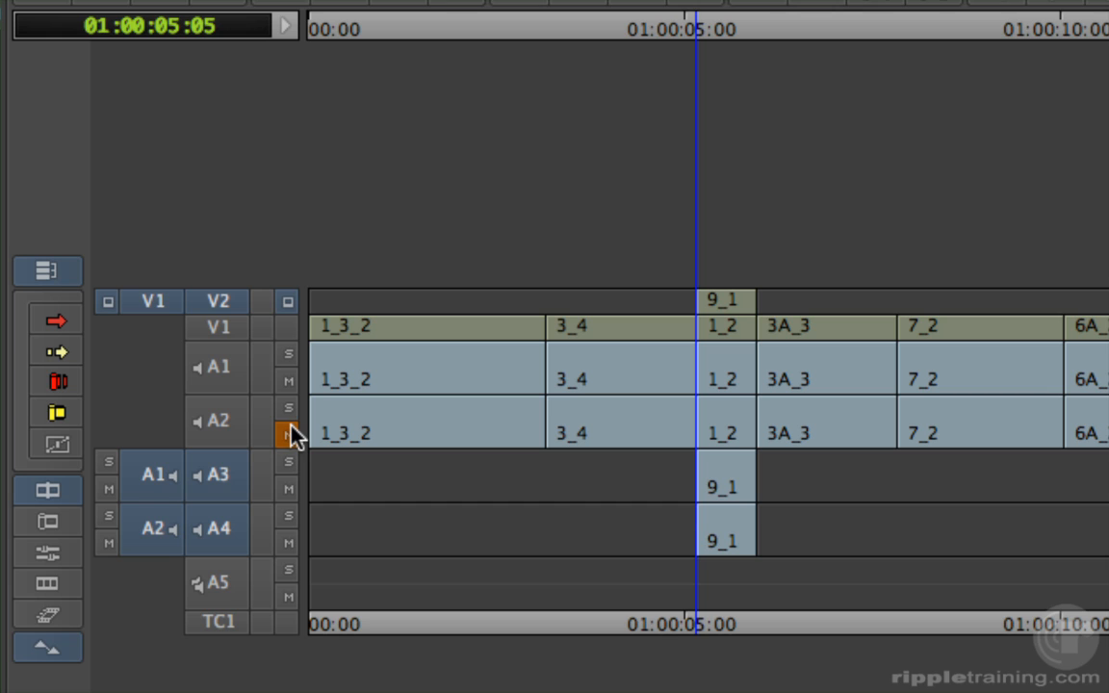
Unmute audio track A2, then solo track A3 carrying clip 9_1's sound
left_click(286, 462)
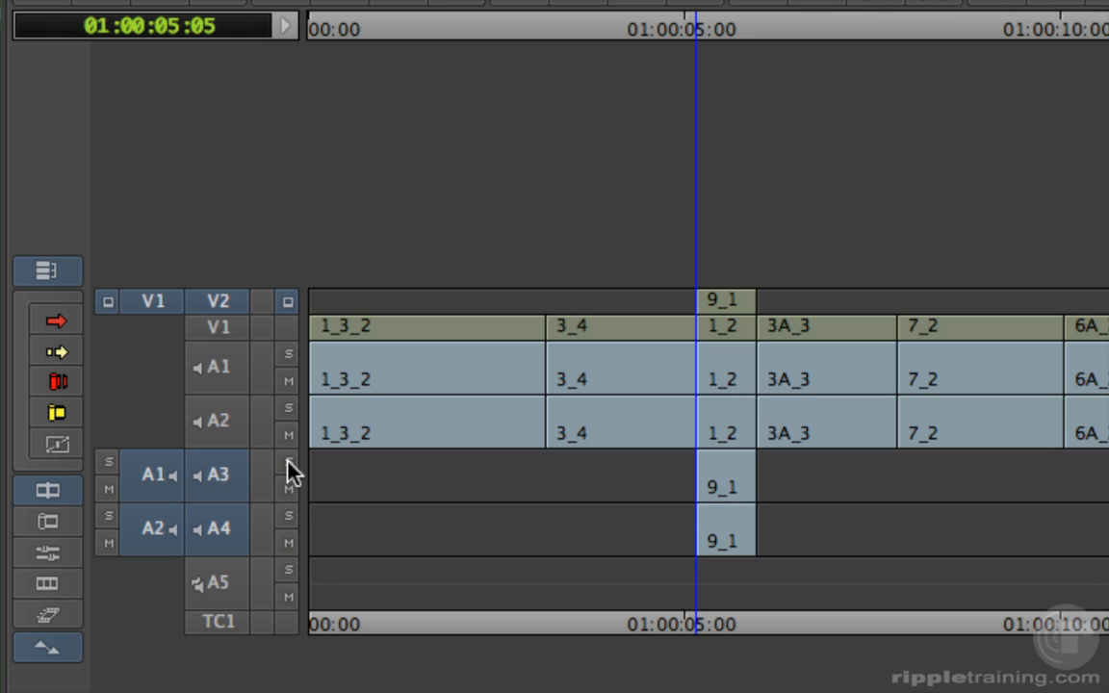
left_click(287, 462)
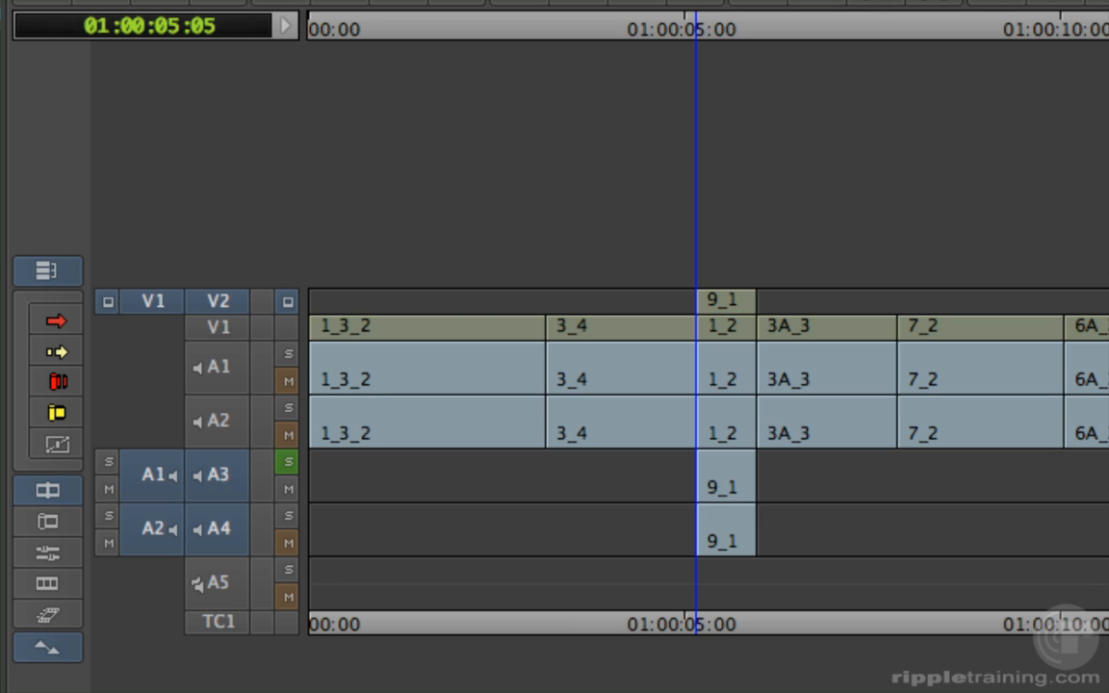